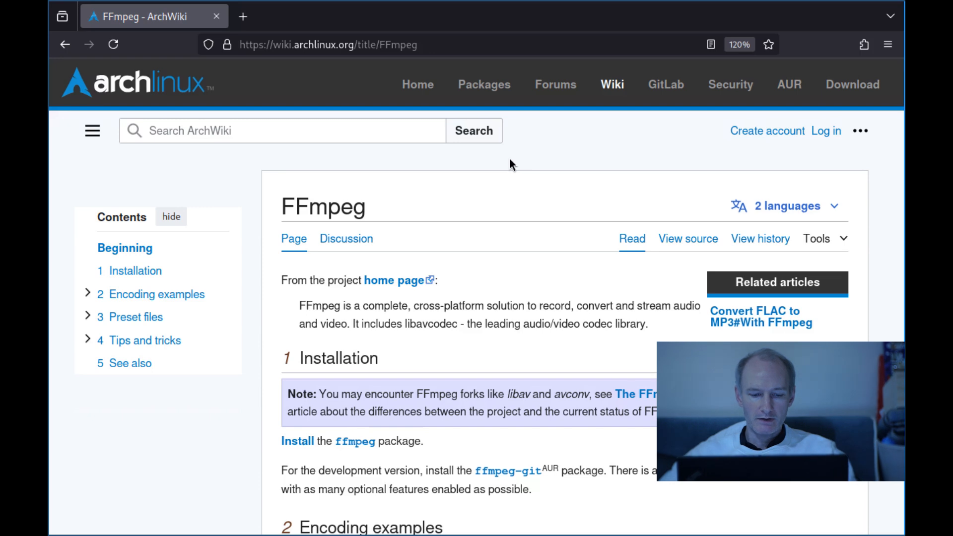
Zoom in on the ffplay manual's list of playback control keys
key(ctrl+plus)
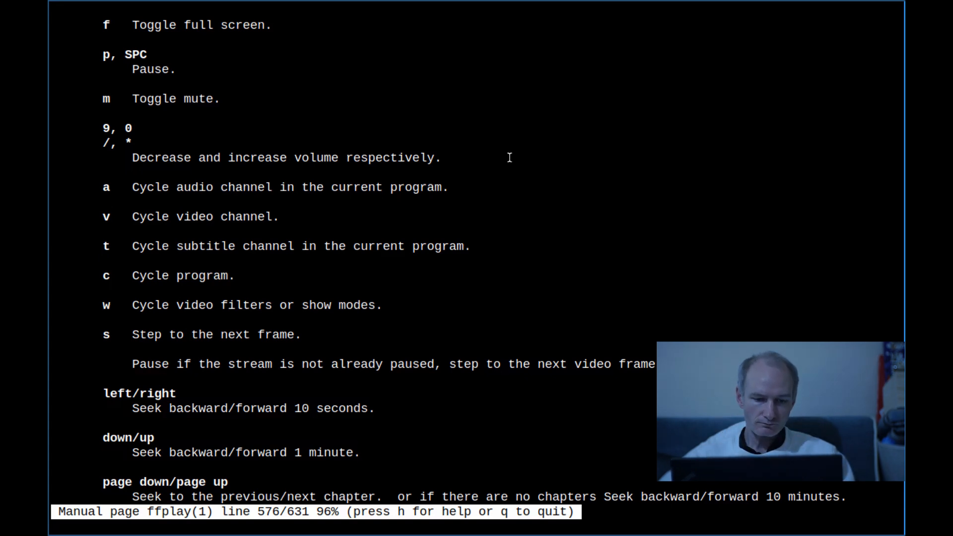
Quit the ffplay man page, leaving a cleared empty shell prompt
key(g)
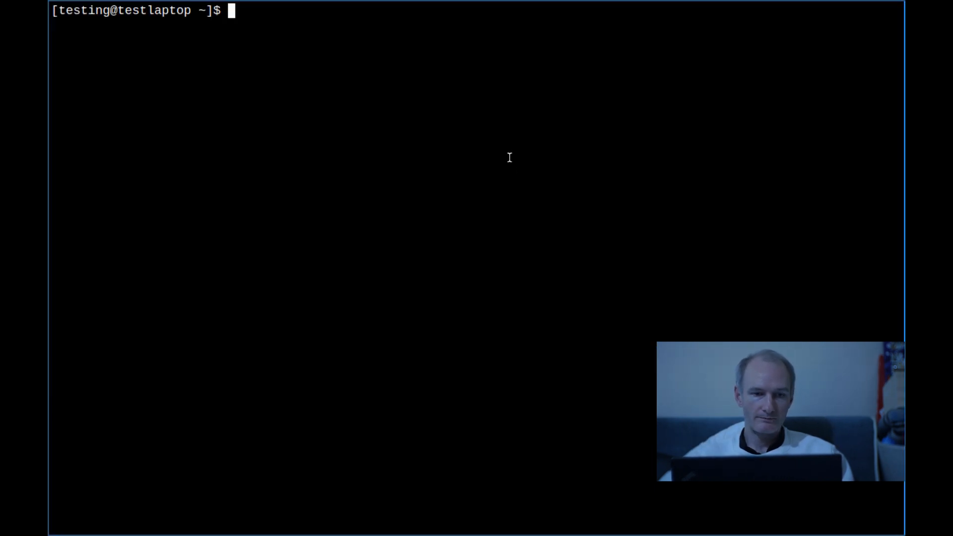
List the home folder and play 'The Linux Framebuffer Is Magic [WNRQLessSms].webm' with mpv
text(ls)
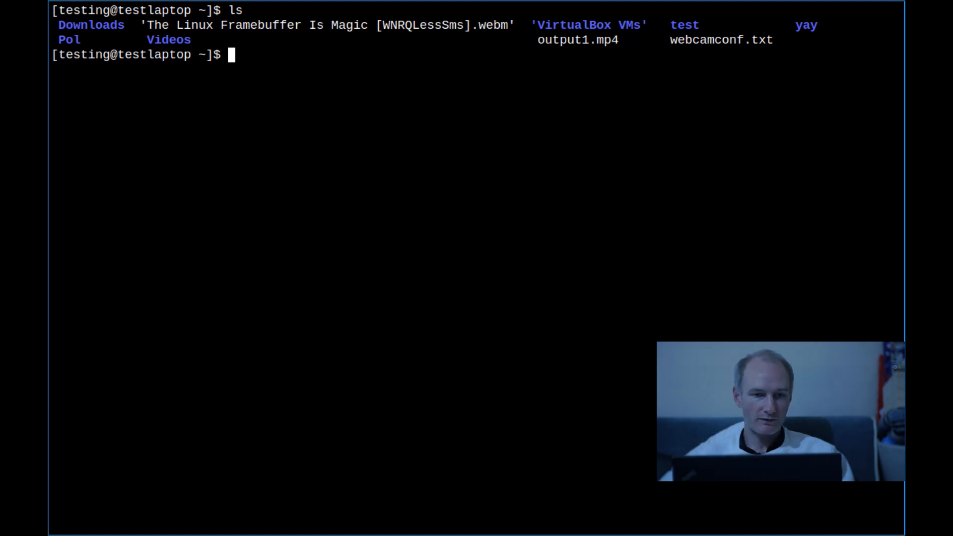
text(mpv)
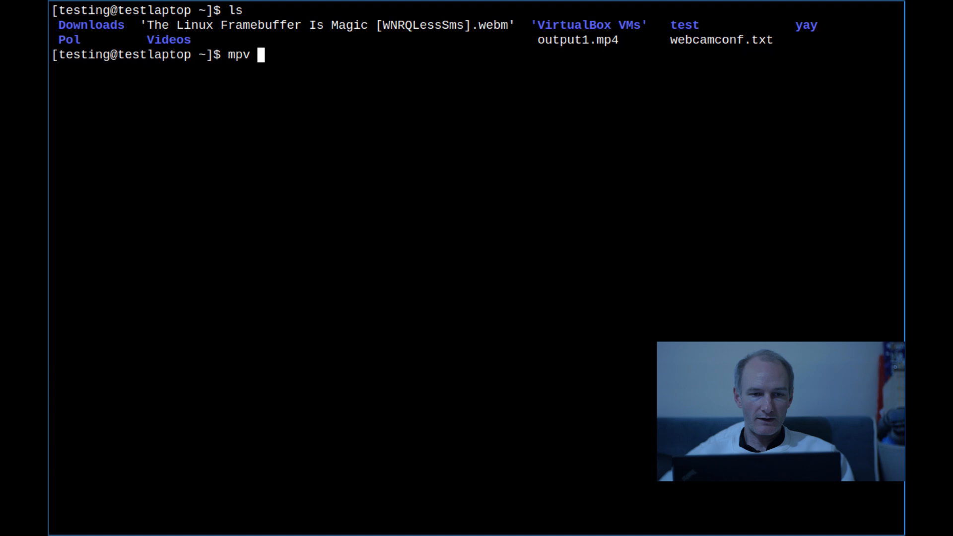
text(The\ Linux\ Framebuffer\ Is\)
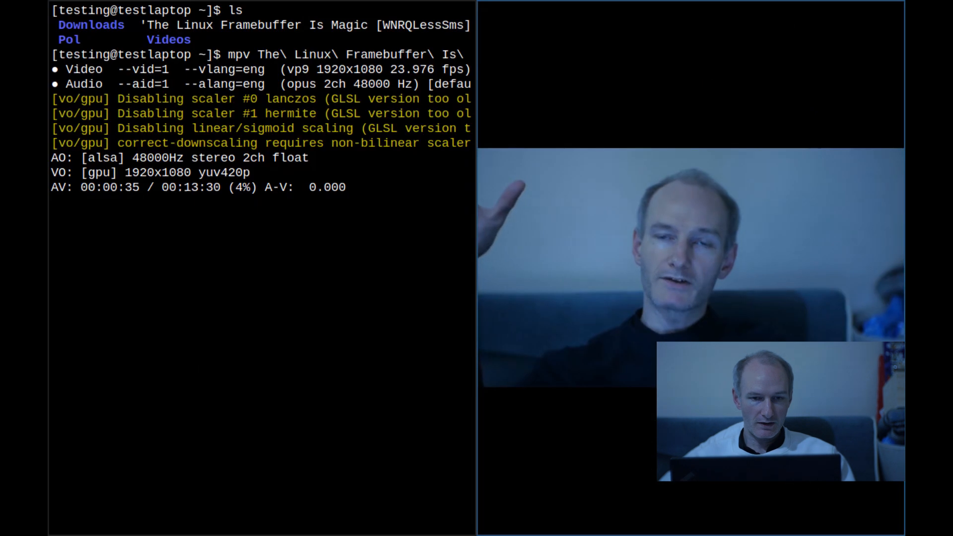
Quit mpv at 36 seconds and enter an ffplay command for the same webm
key(q)
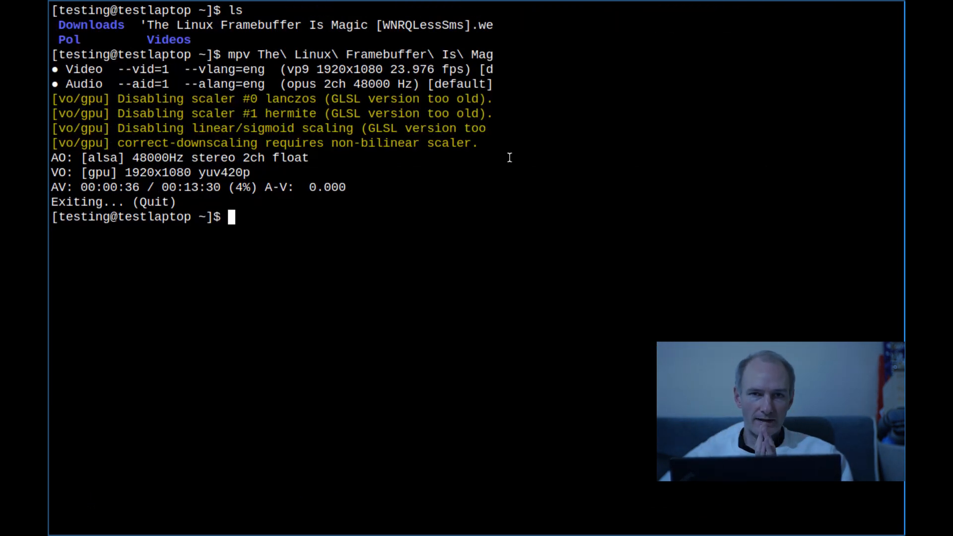
text(ffplay The\ Linux\ Framebuffer\ Is\ Magic\ \[WNRQLessSms\].webm)
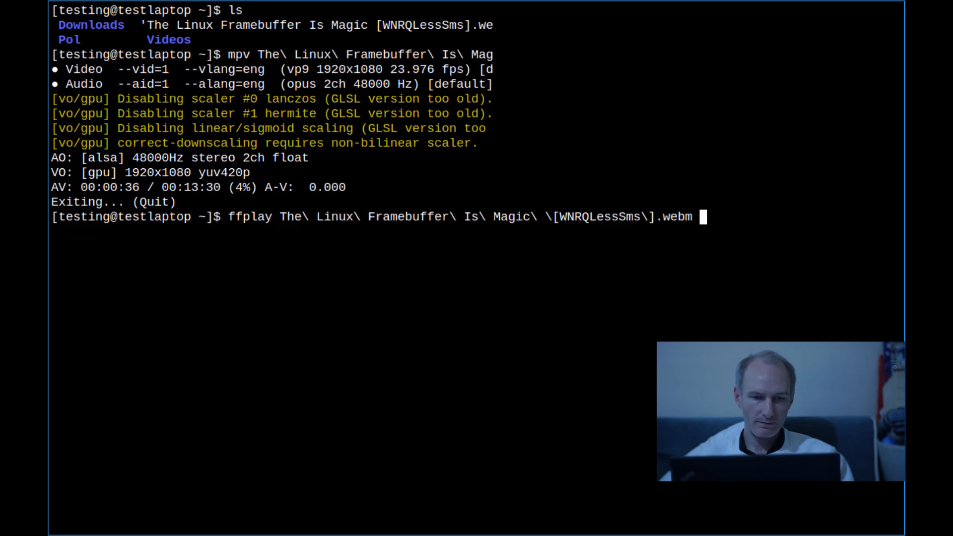
Run ffplay on 'The Linux Framebuffer Is Magic' webm video
key(Return)
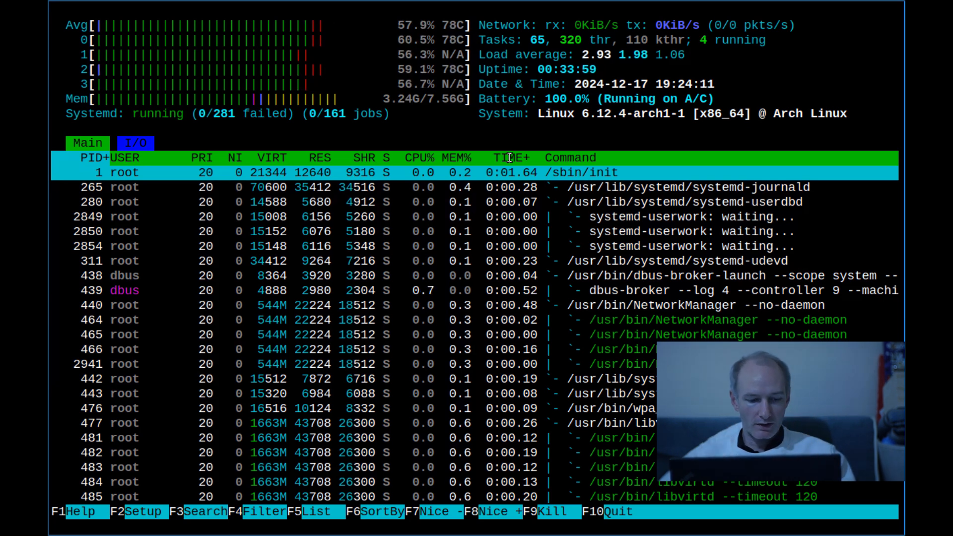
Close htop after checking CPU usage, then open the ffplay manual
key(q)
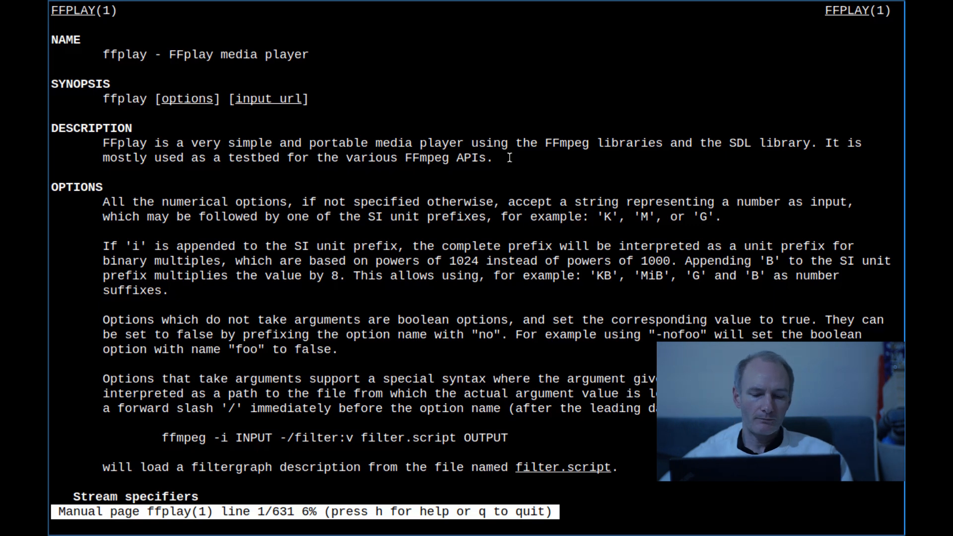
Read the ffplay manual's playback keys through to the end, then quit man
key(G)
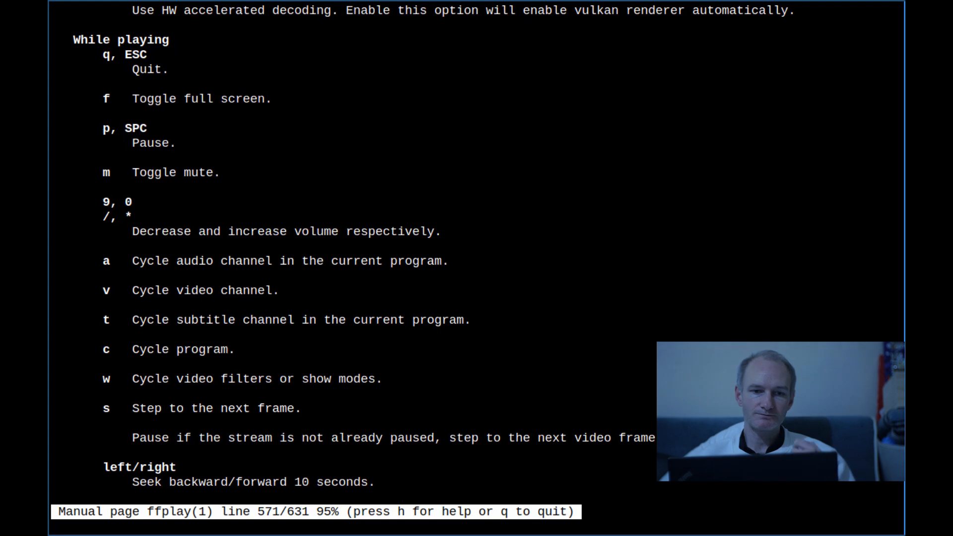
scroll(down, 3)
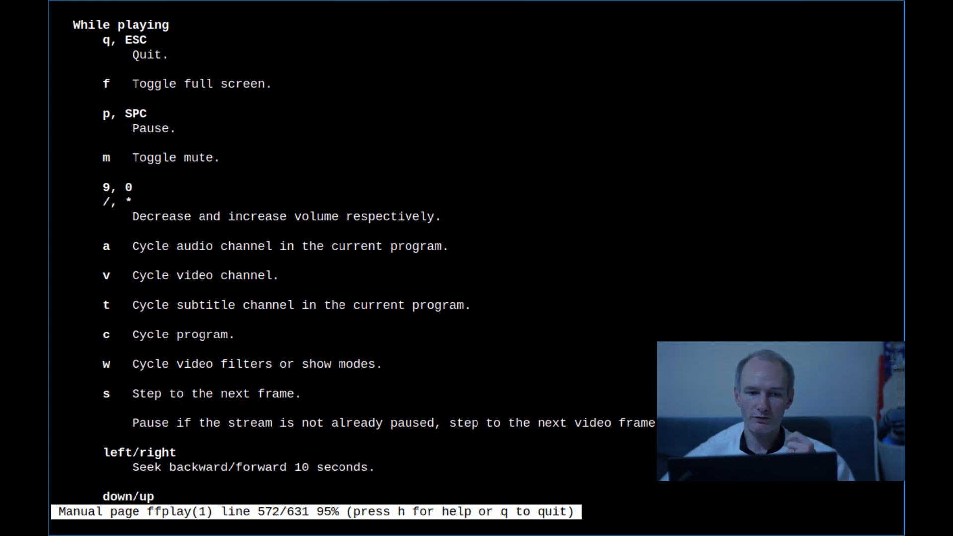
scroll(down, 3)
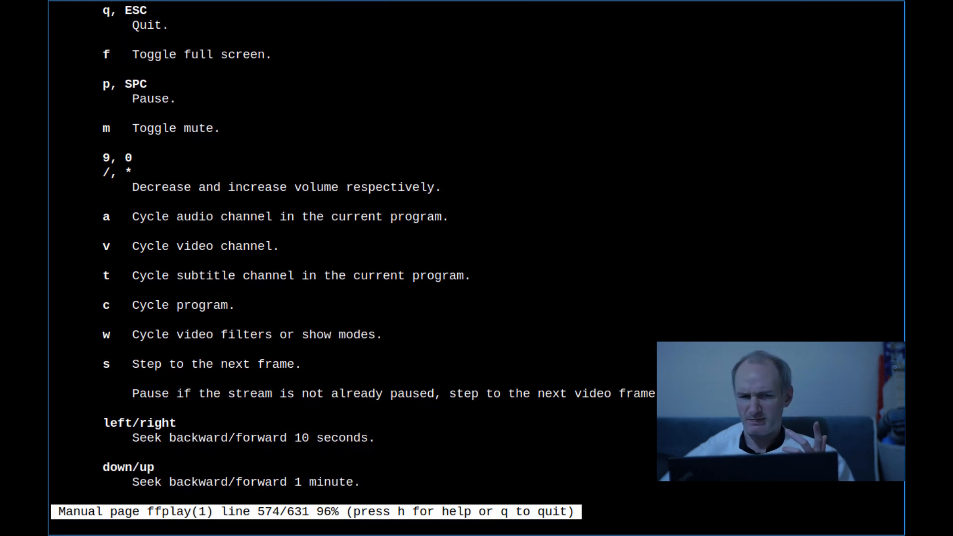
scroll(down, 3)
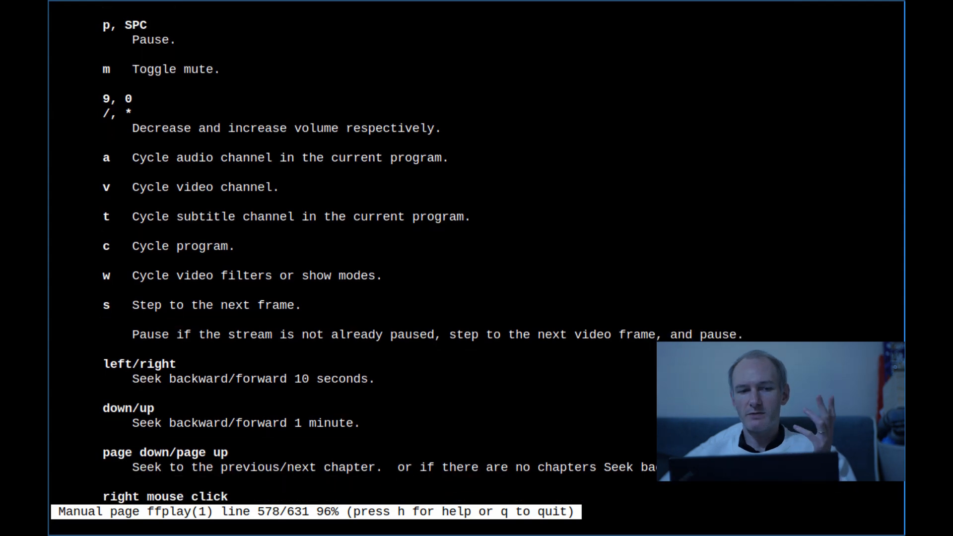
scroll(down, 3)
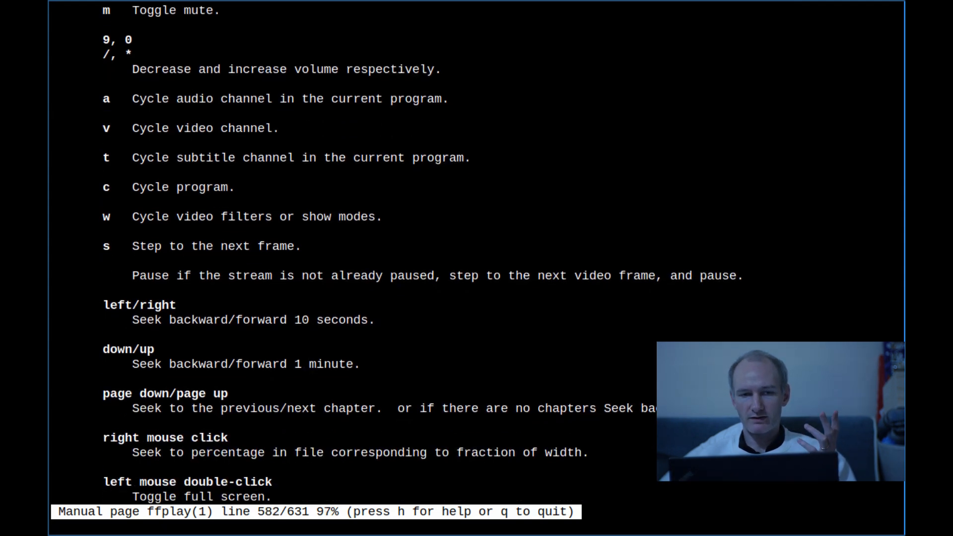
scroll(down, 3)
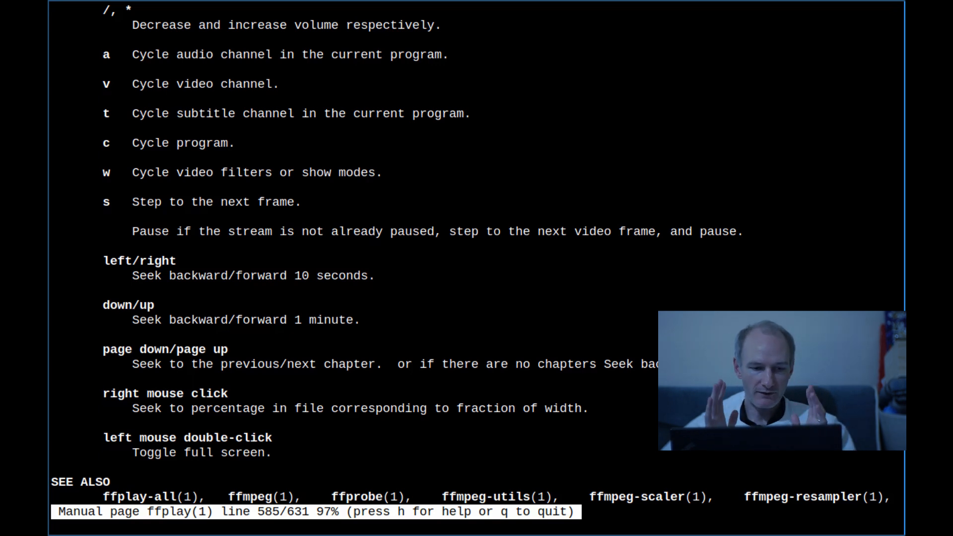
scroll(down, 3)
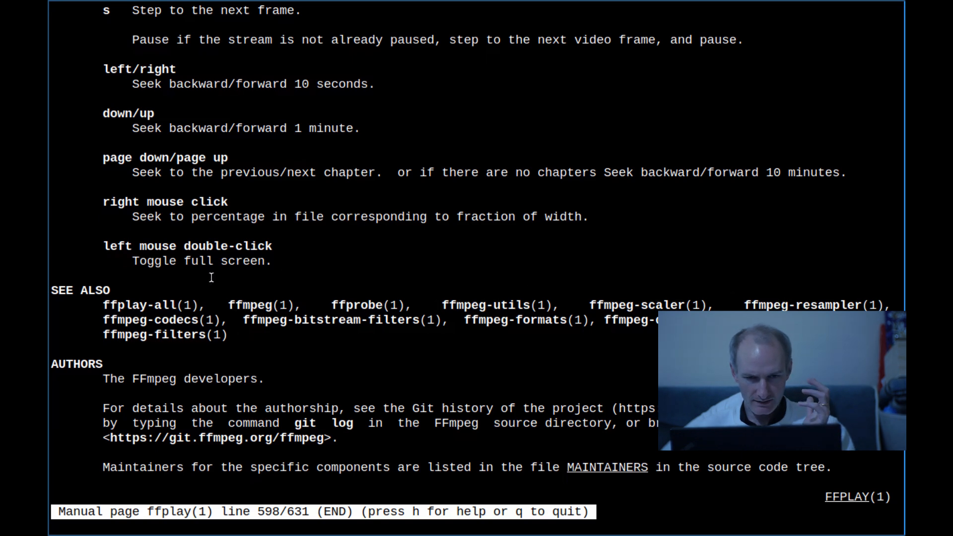
mouse_move(392, 322)
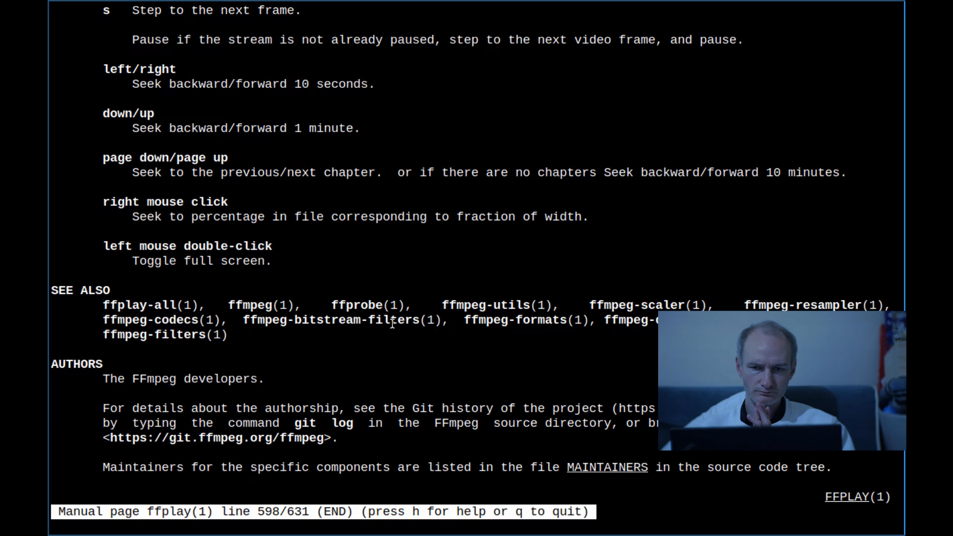
key(q)
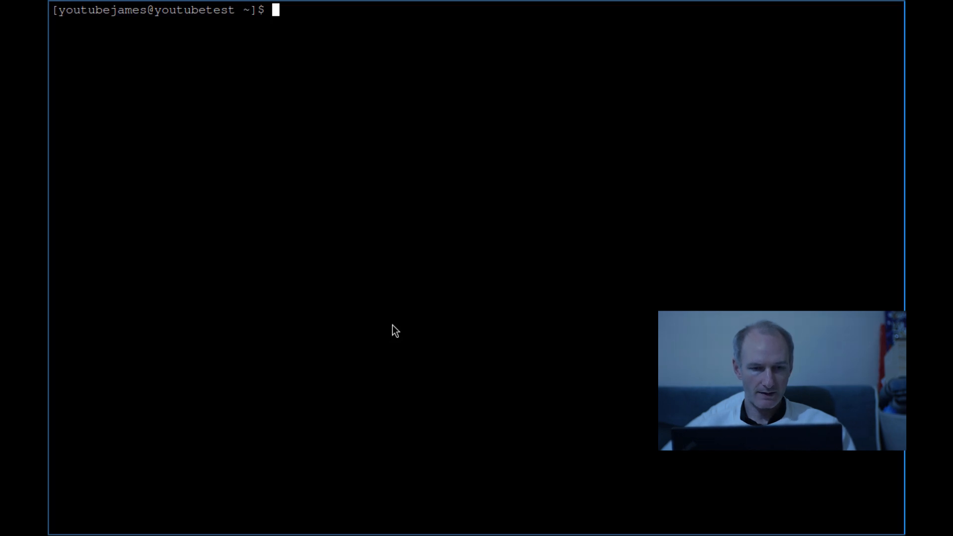
List disks with lsblk and the home folder, then play the webm in mpv
text(ls)
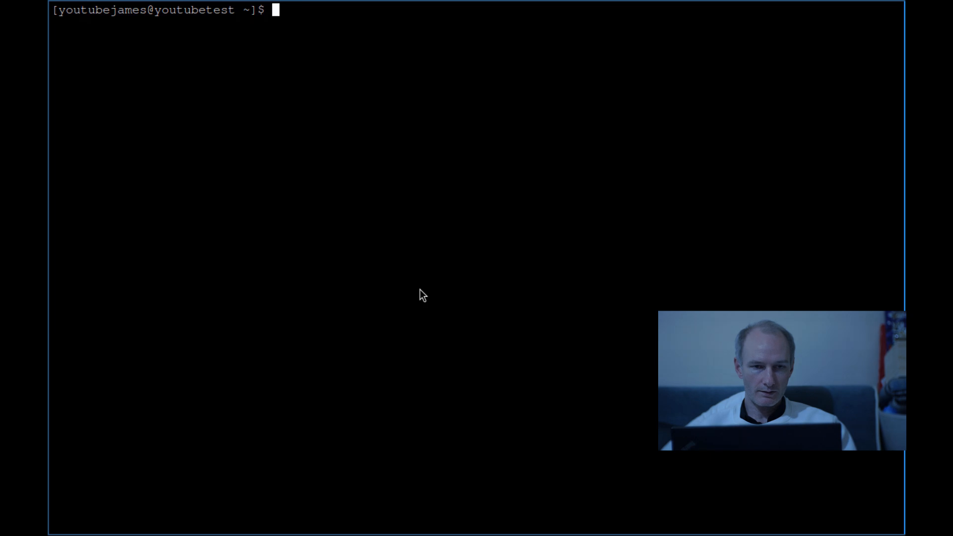
text(lsblk)
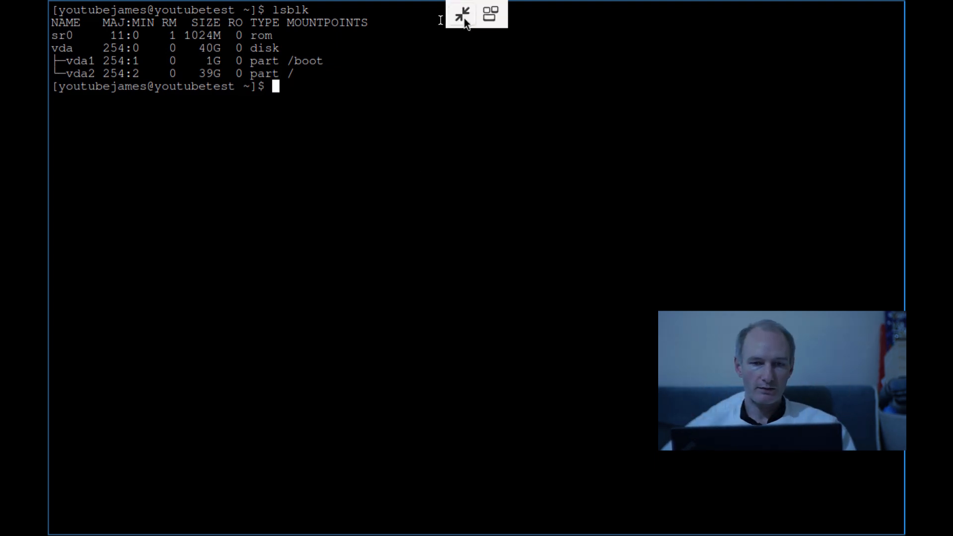
text(ls)
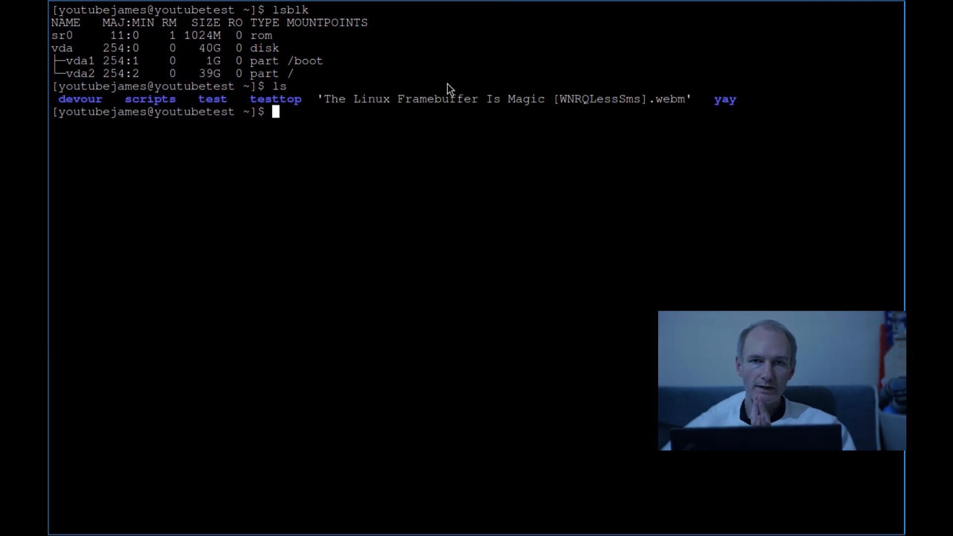
text(mpv The)
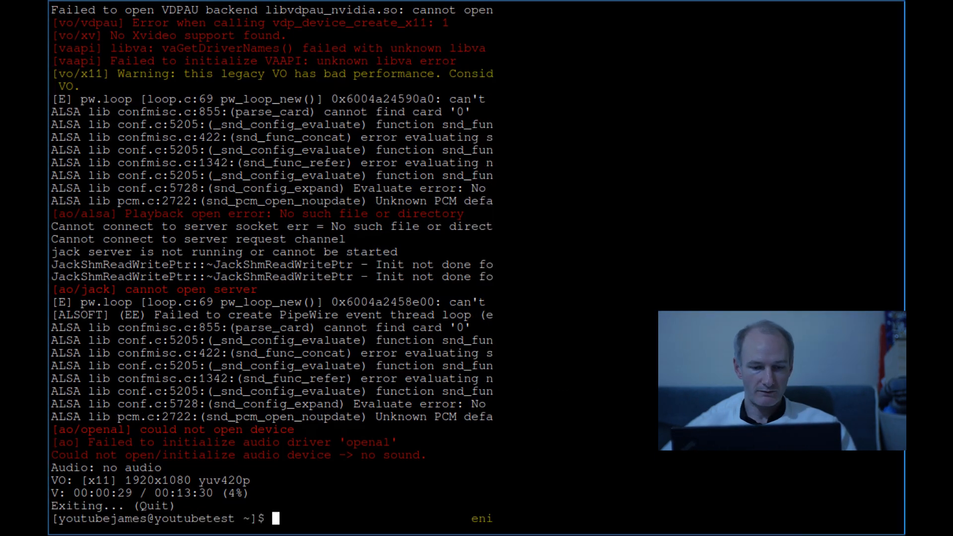
Kill the i3 window manager with pkill i3
text(pl)
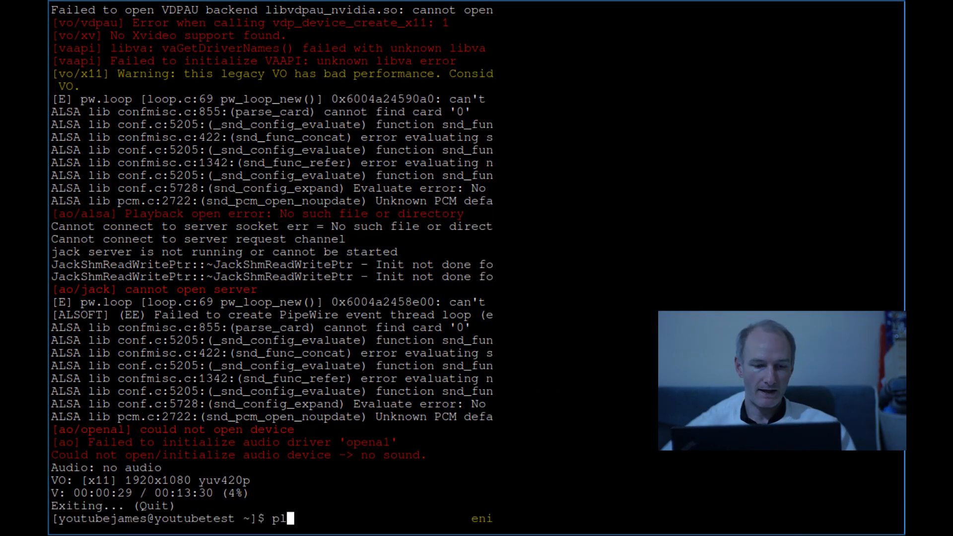
text(kill i3)
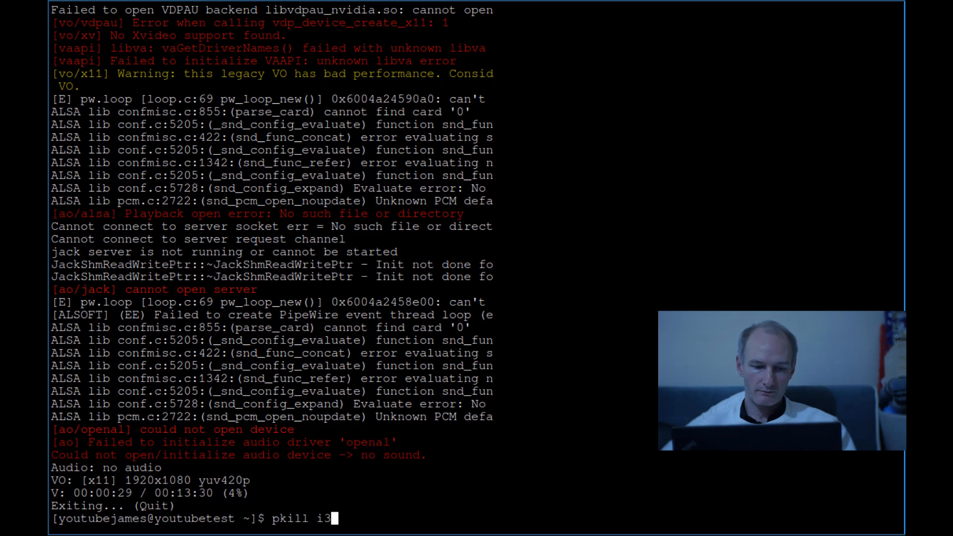
key(Return)
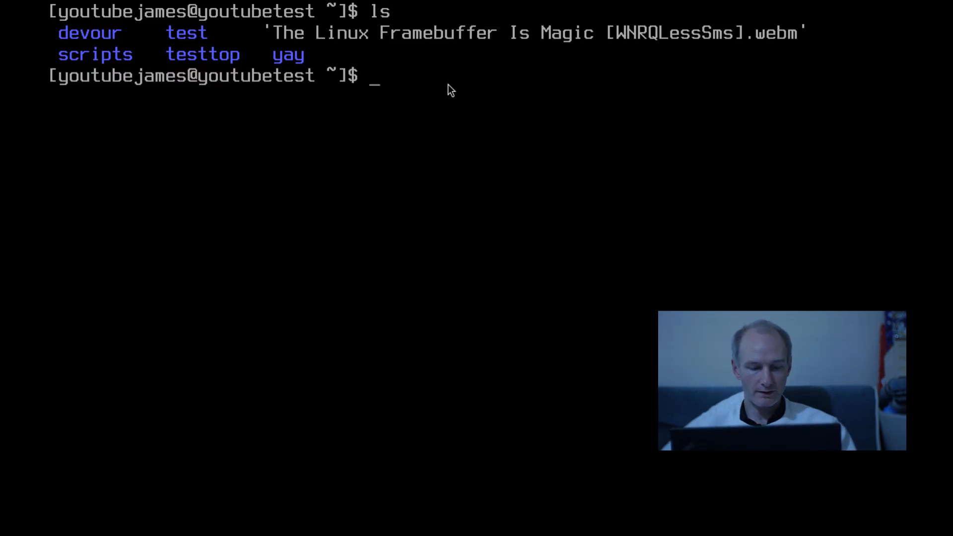
Play the webm through DRM output with mpv -vo=drm, then begin an ffplay command
text(mpv)
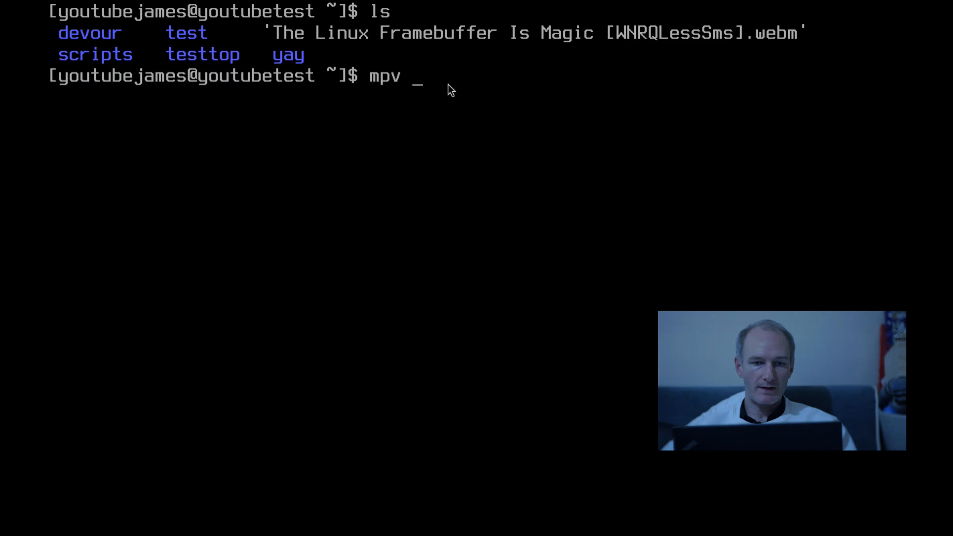
text(-vo)
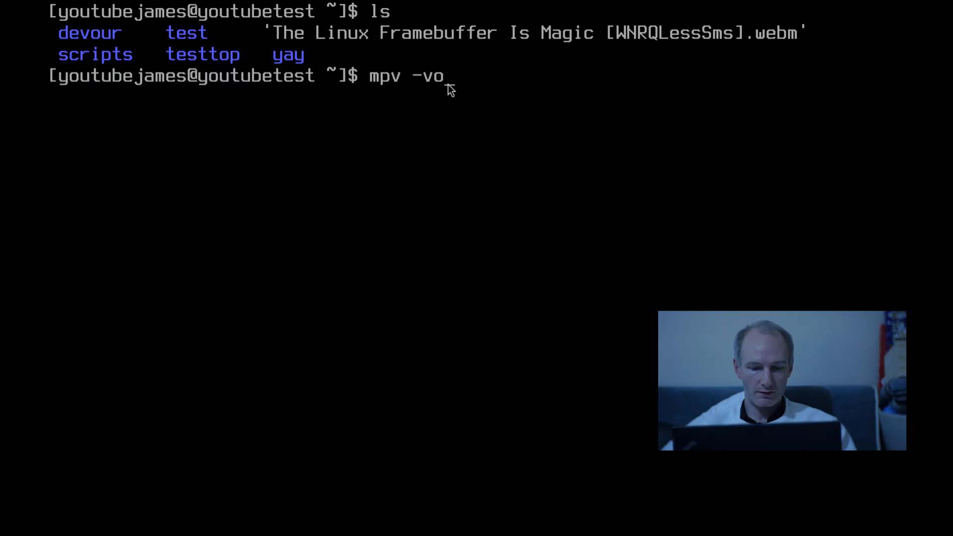
text(=dr)
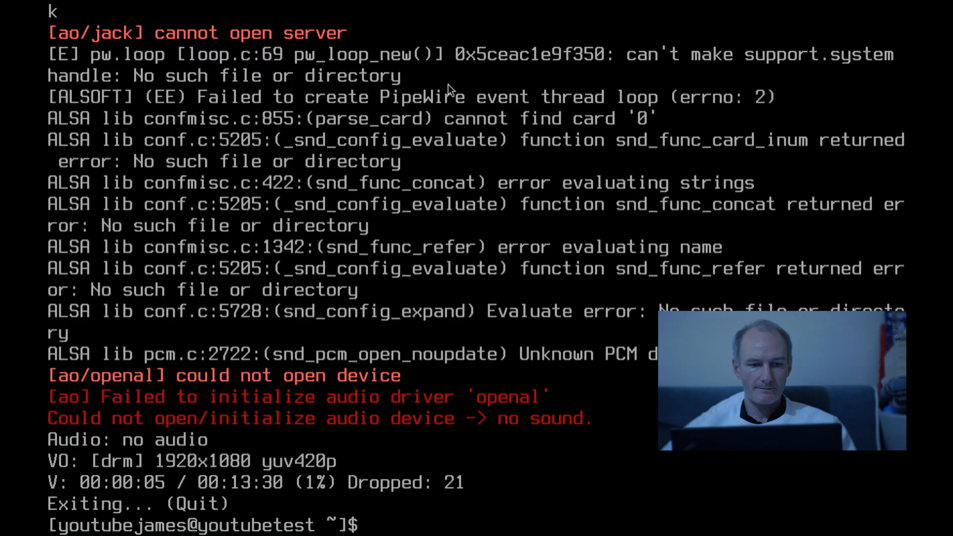
text(ff)
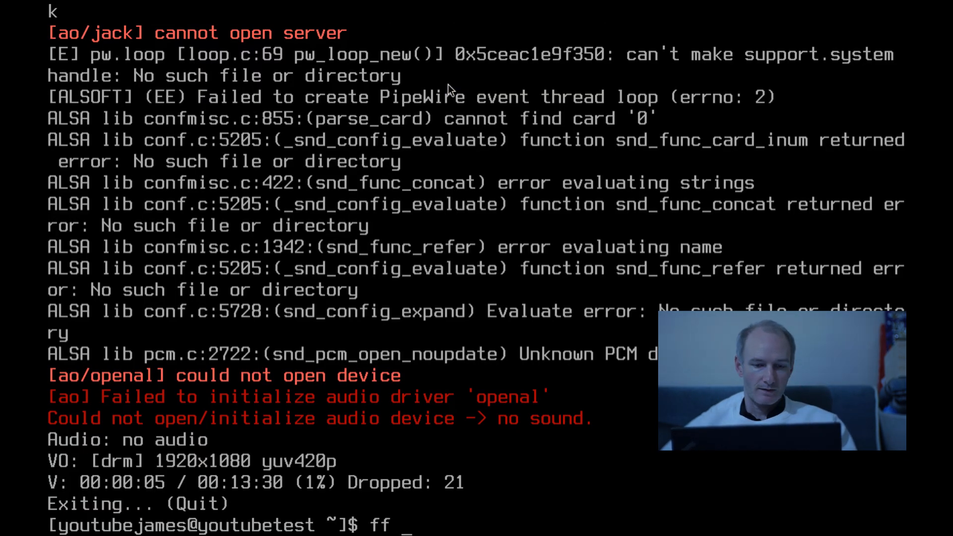